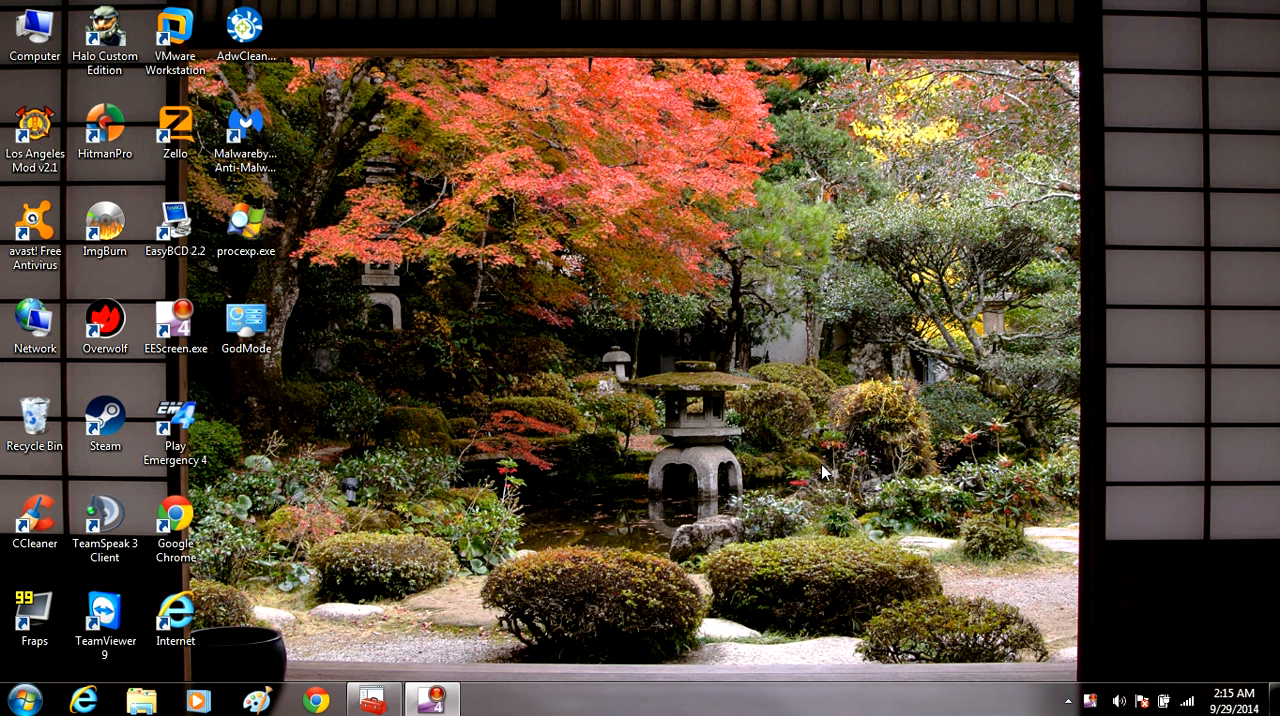
mouse_move(820, 472)
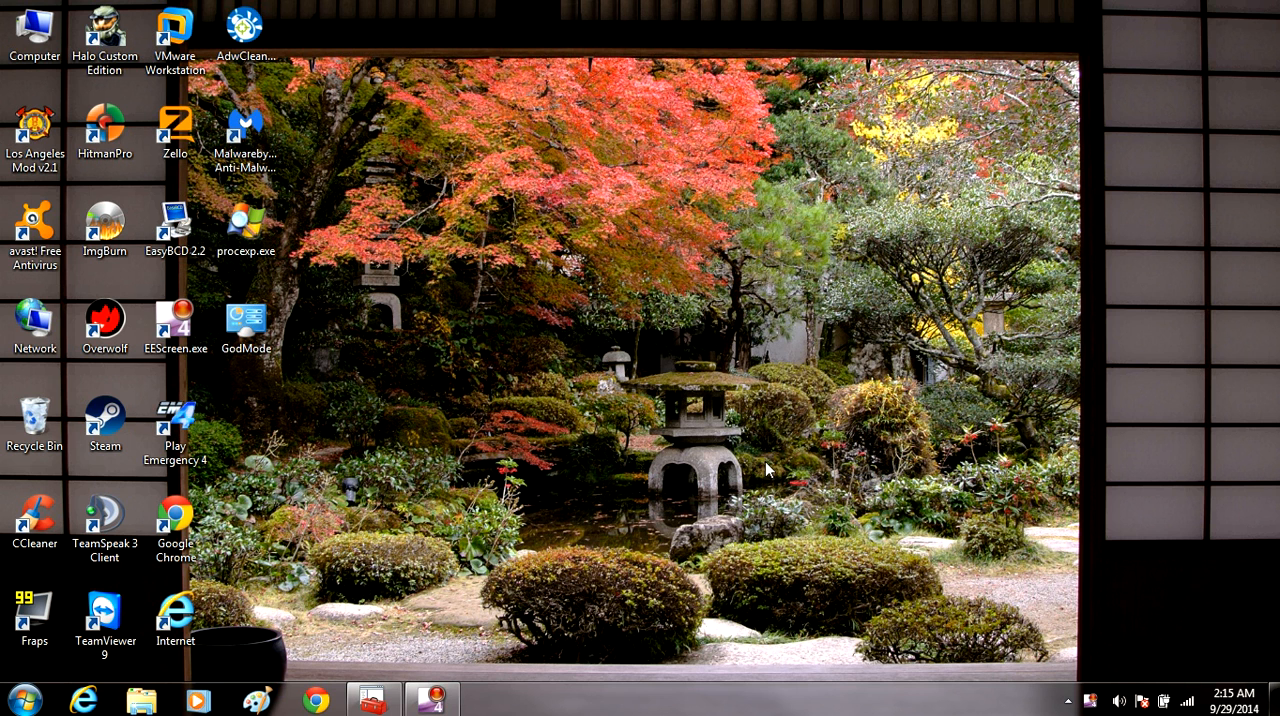
mouse_move(778, 462)
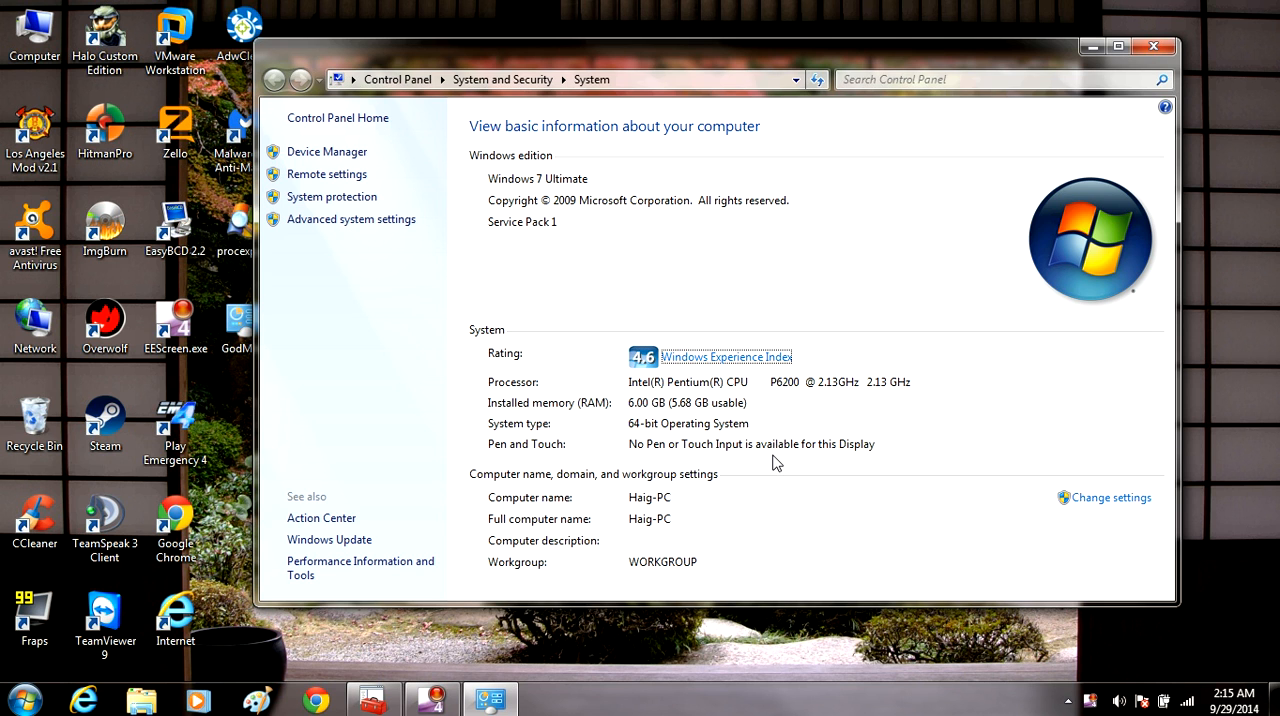
mouse_move(372, 244)
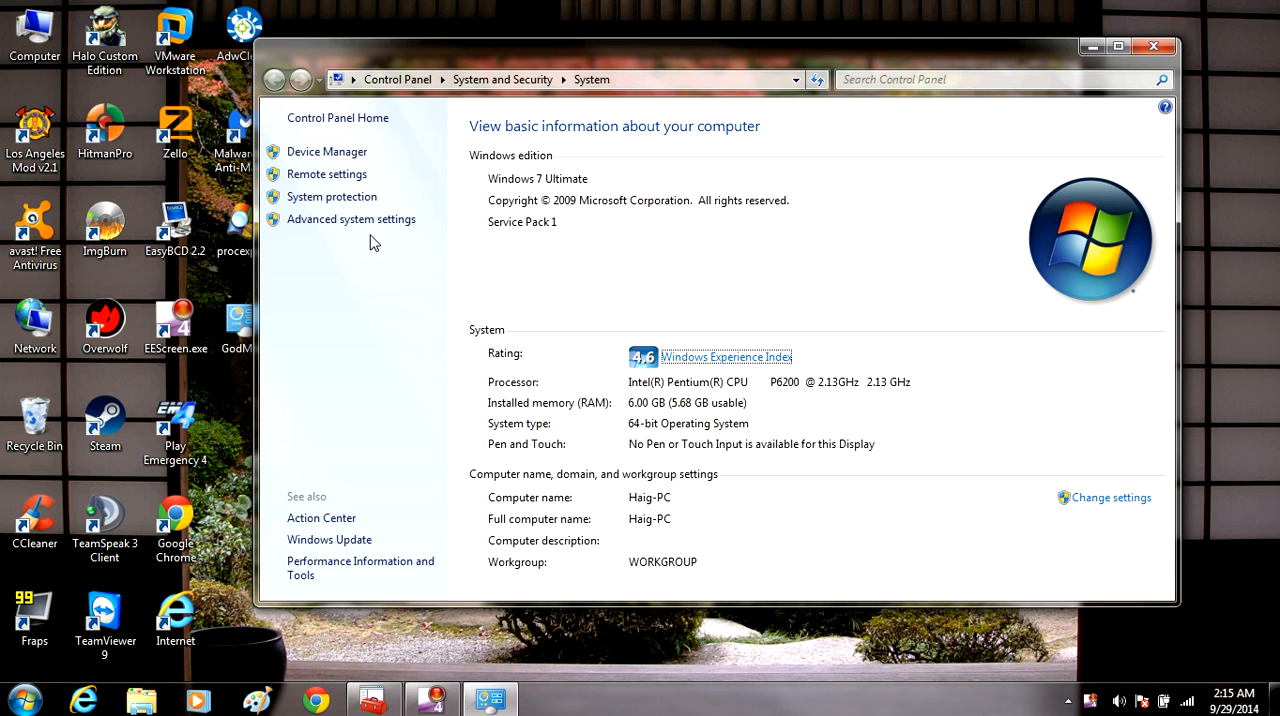
mouse_move(352, 220)
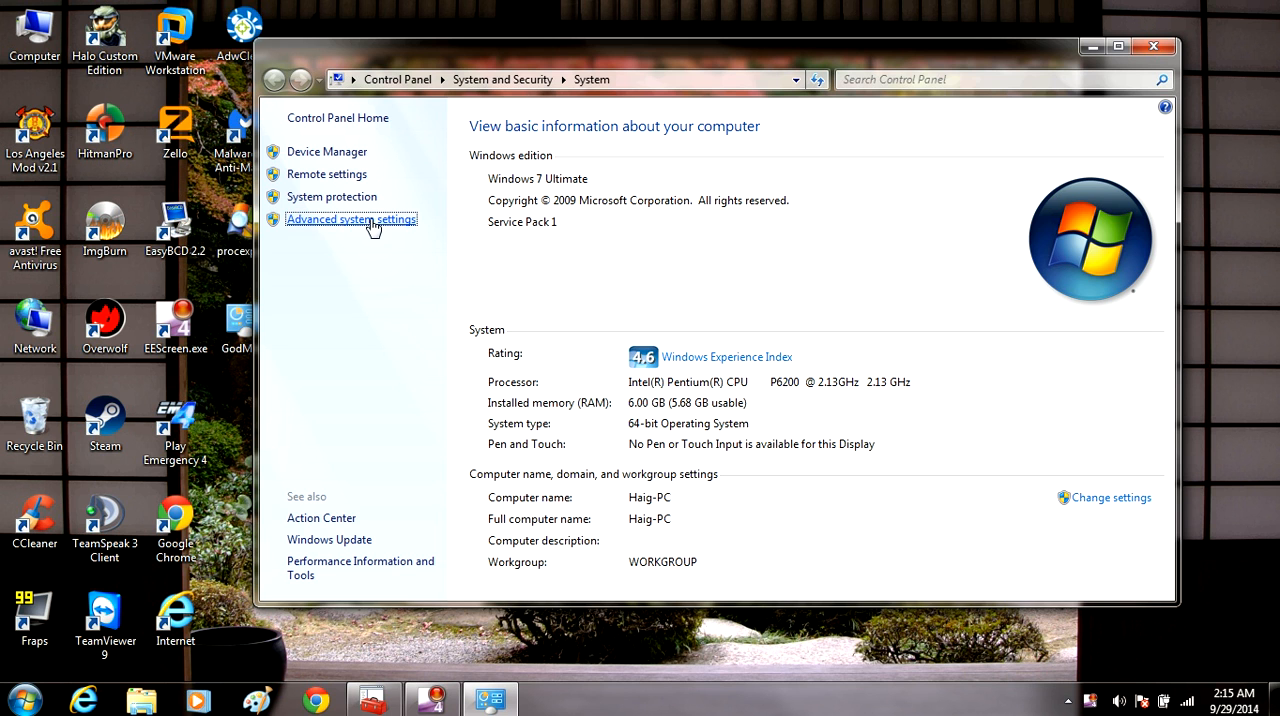
Reach the Performance Options visual effects list via Advanced system settings
left_click(352, 220)
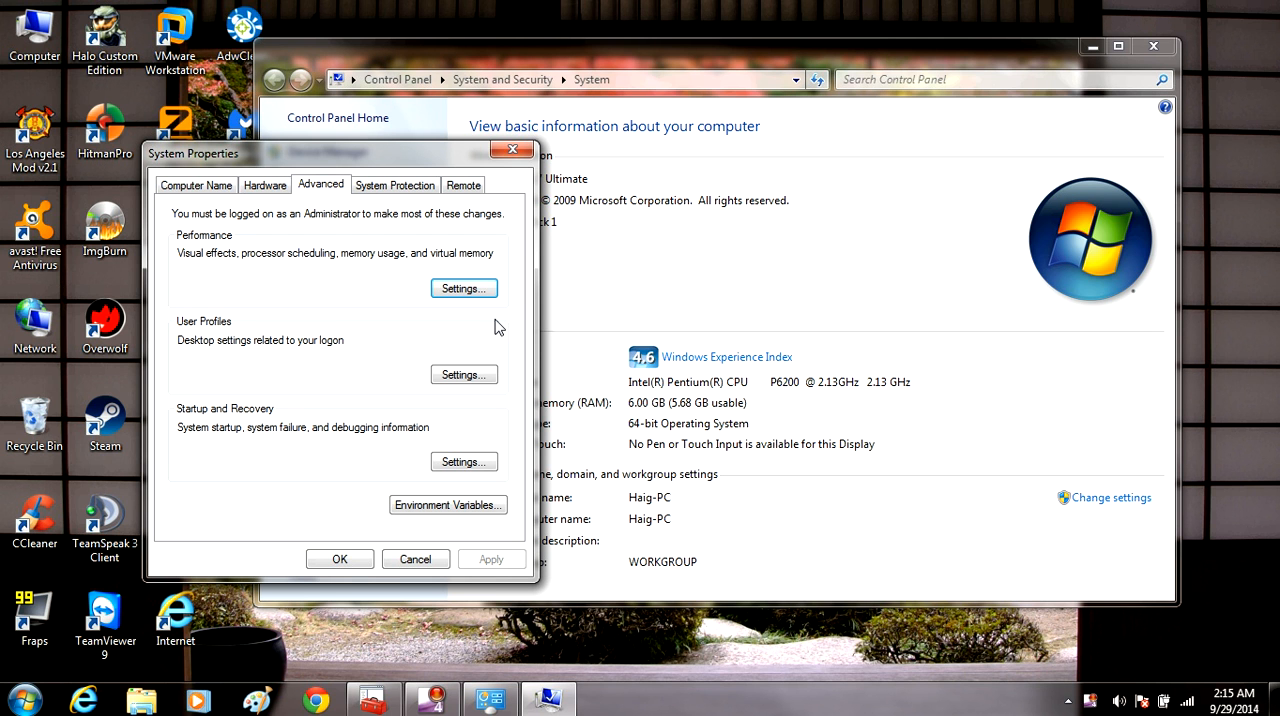
mouse_move(272, 272)
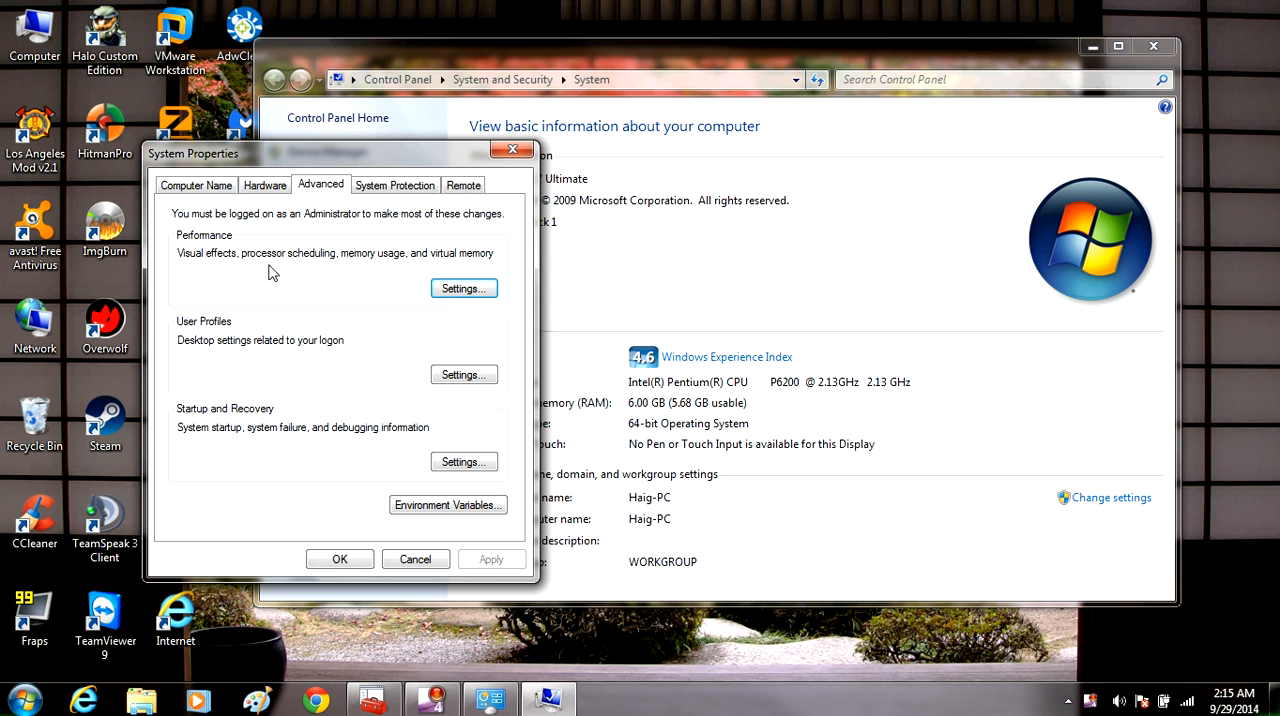
mouse_move(228, 250)
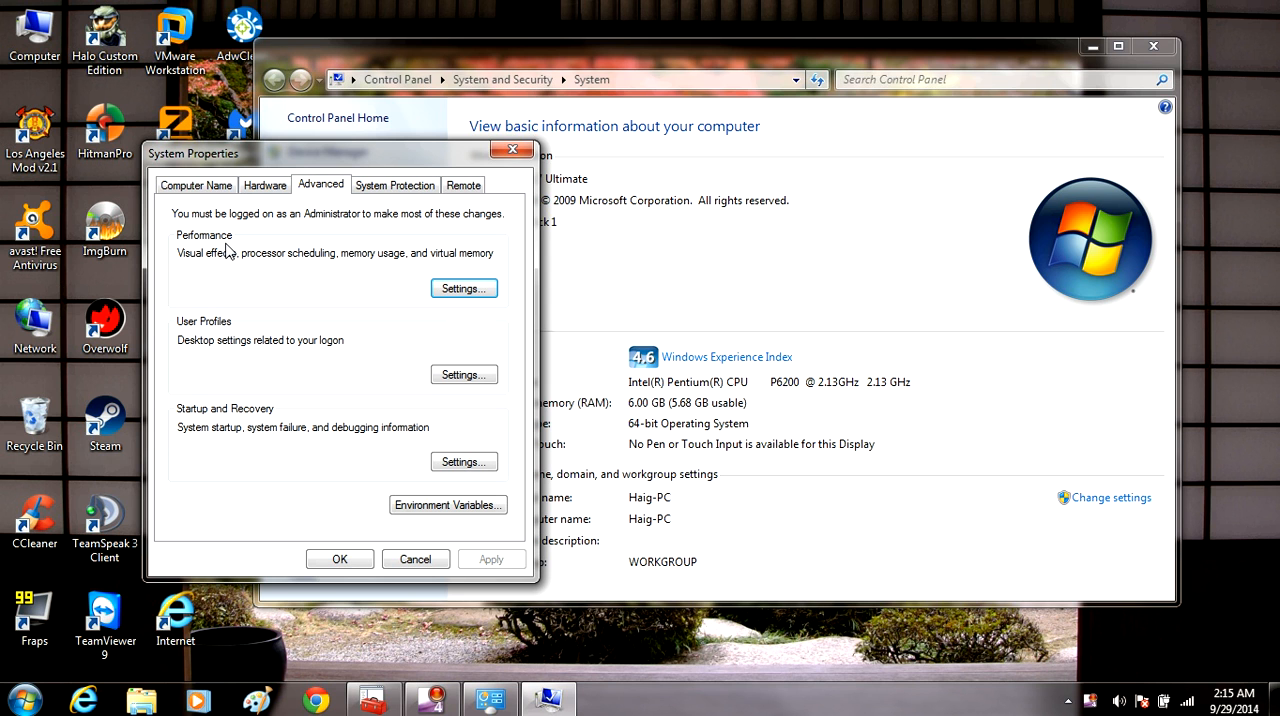
left_click(462, 288)
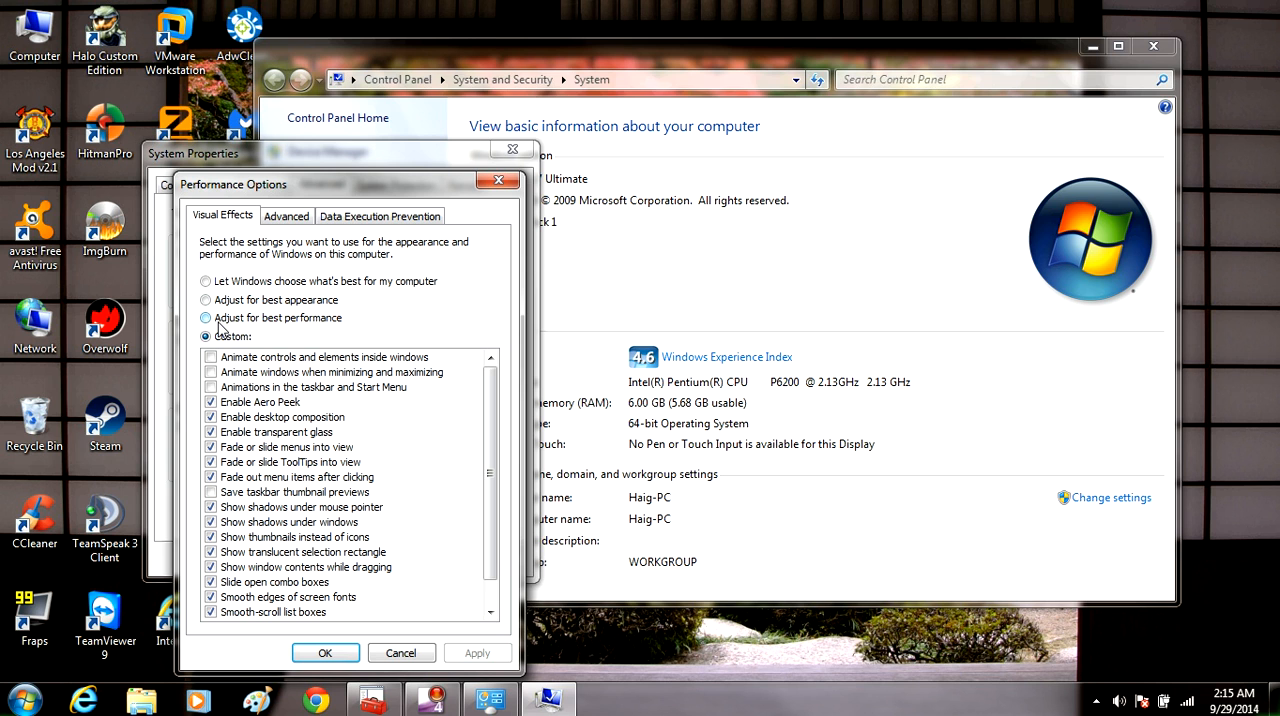
Select 'Adjust for best performance' and apply it, switching every visual effect off
left_click(206, 318)
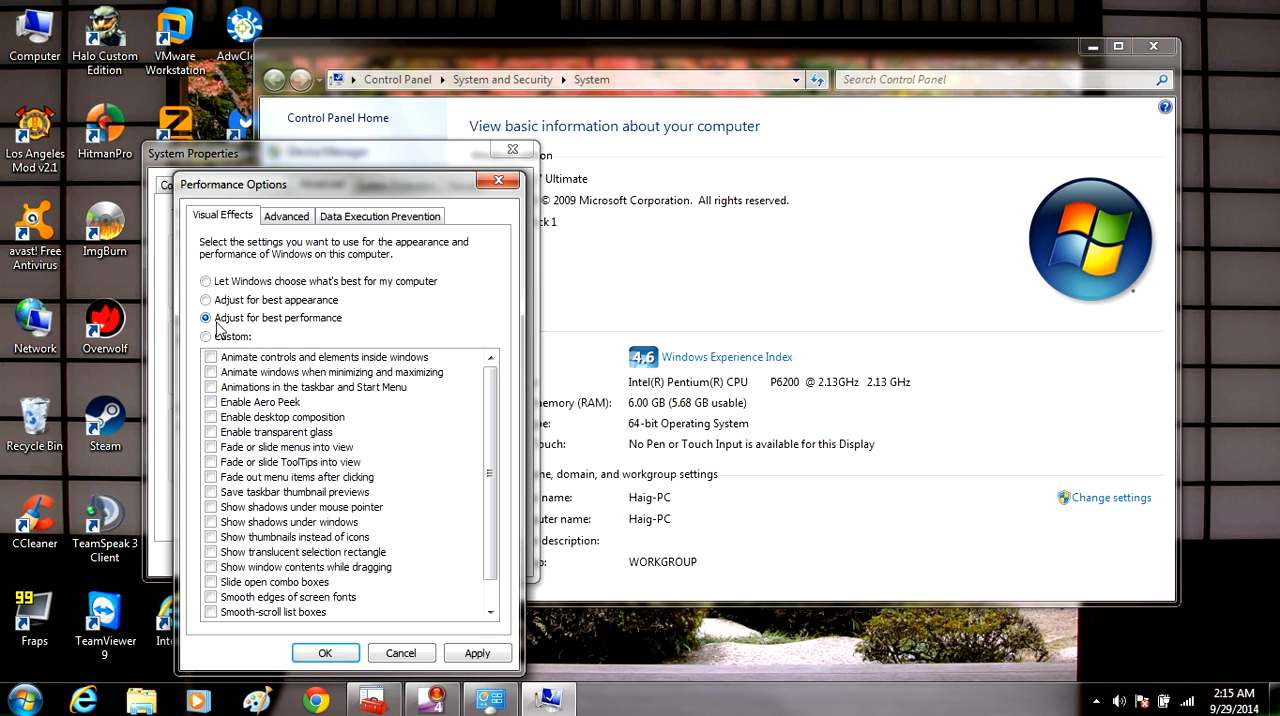
left_click(324, 652)
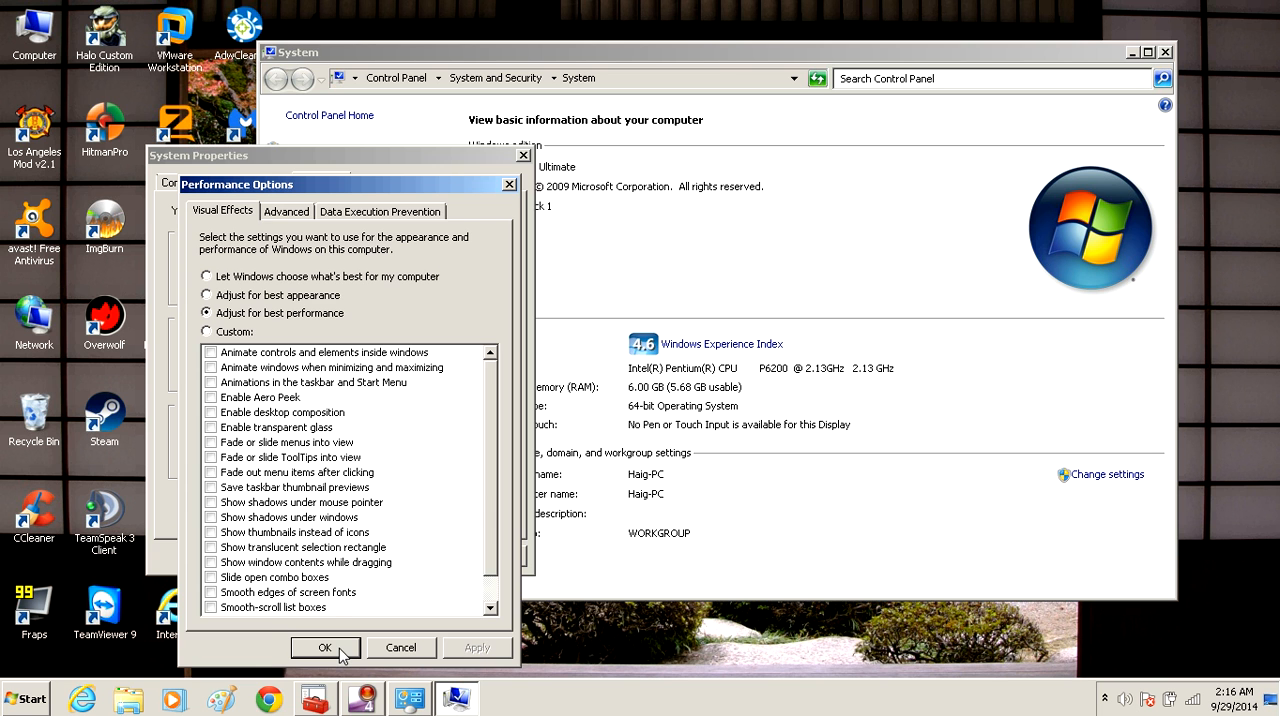
Confirm the performance options and close the System window, leaving the plain desktop
left_click(324, 648)
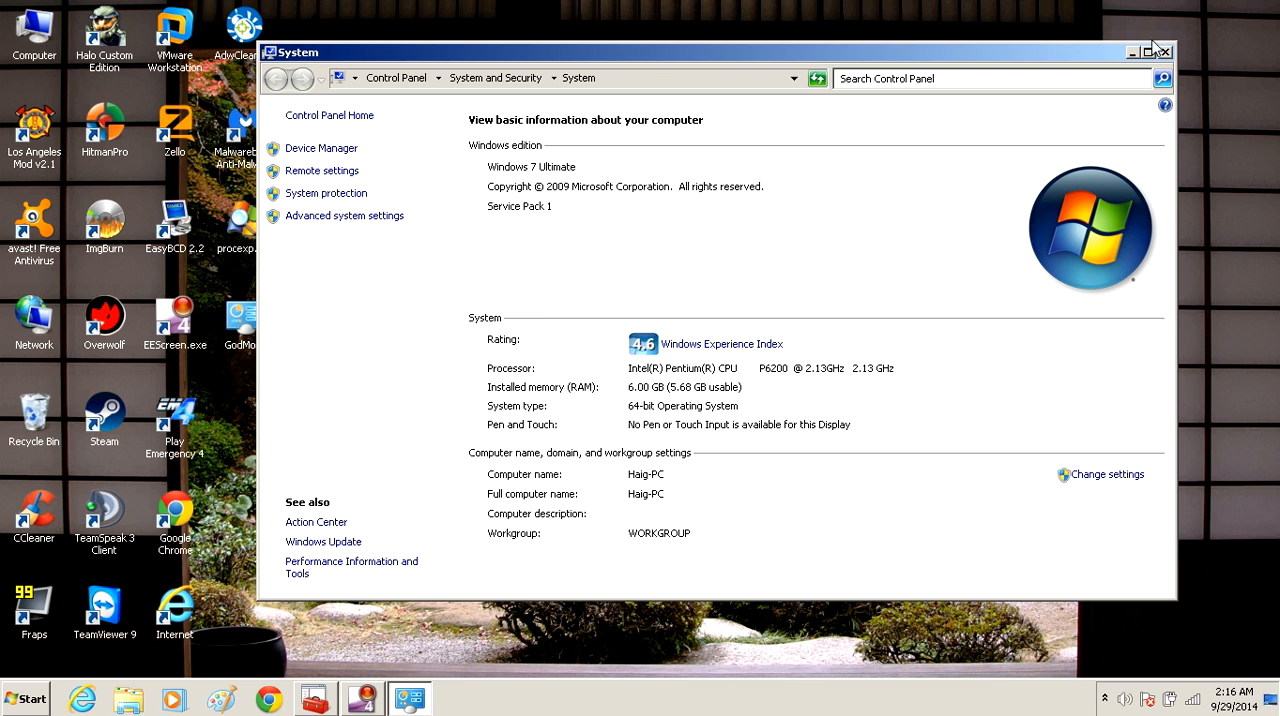
left_click(1164, 52)
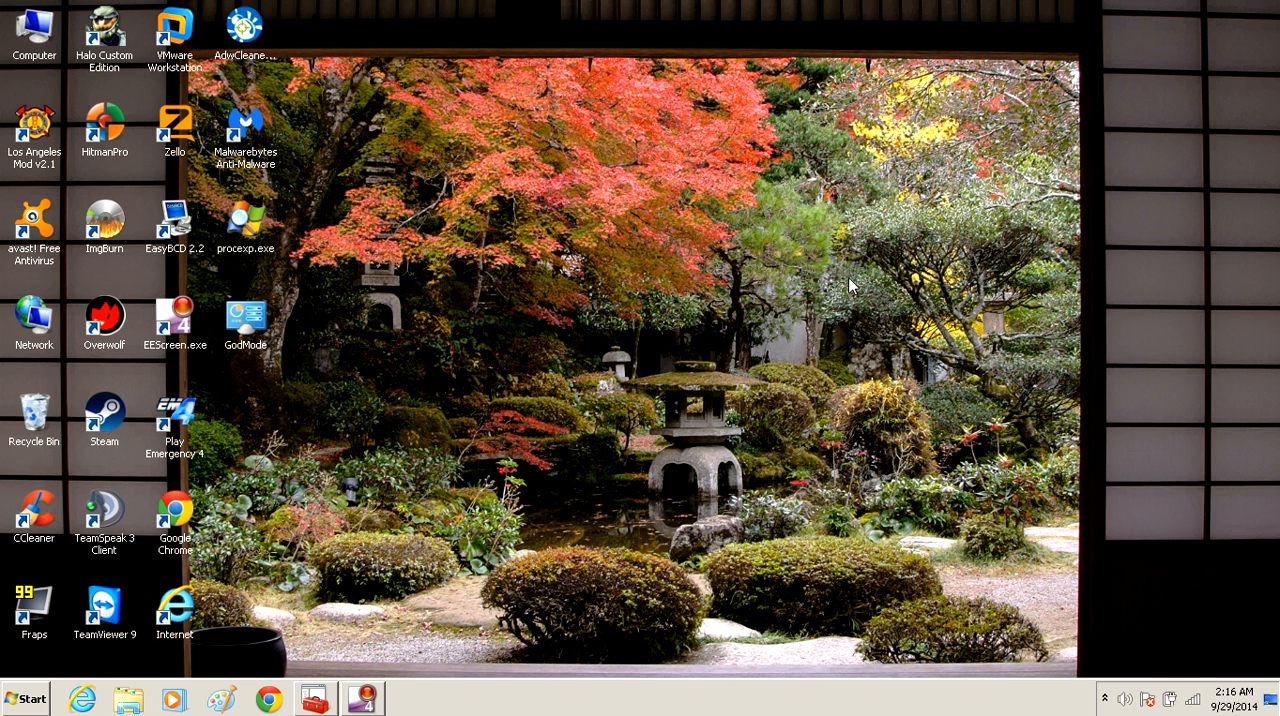
mouse_move(1232, 448)
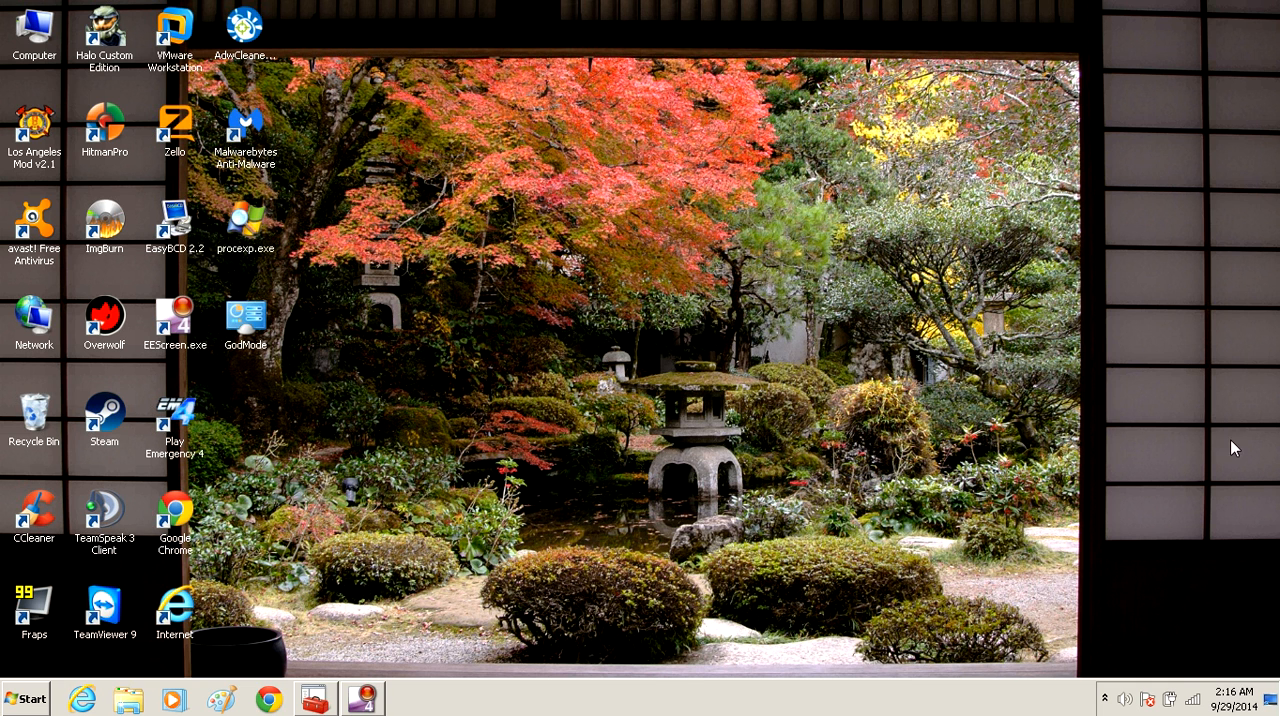